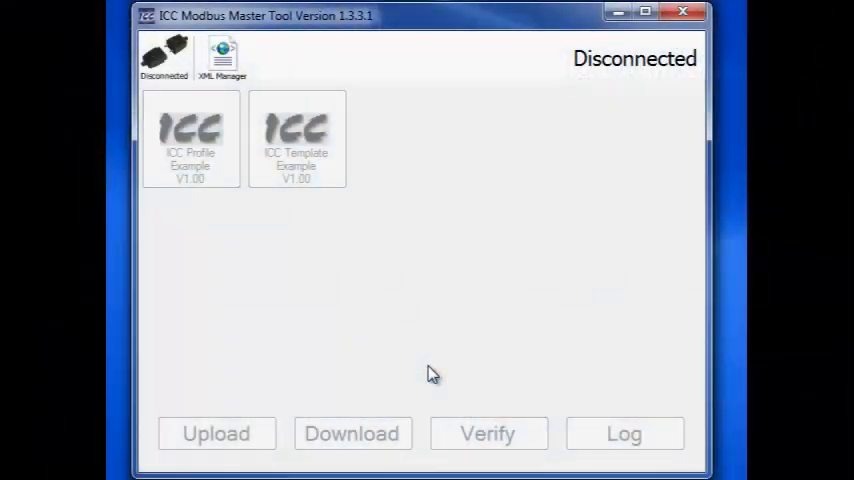
# - Bring up the XML Manager dialog from the toolbar icon
pyautogui.click(228, 56)
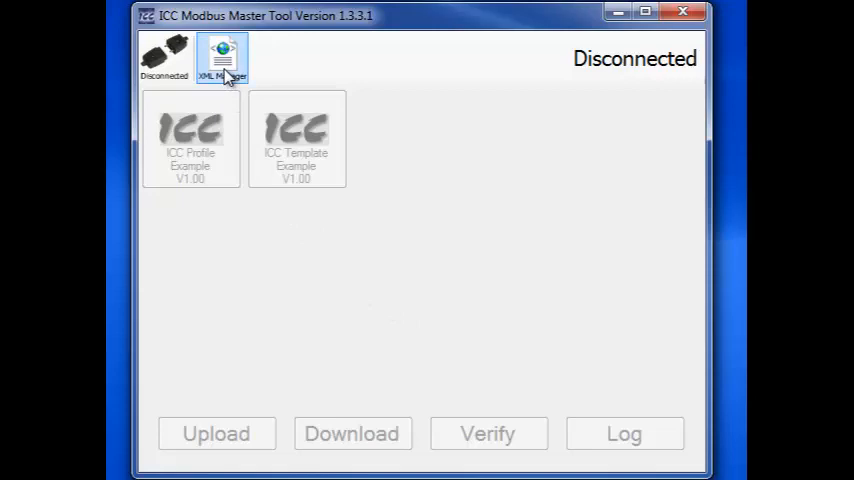
pyautogui.click(224, 56)
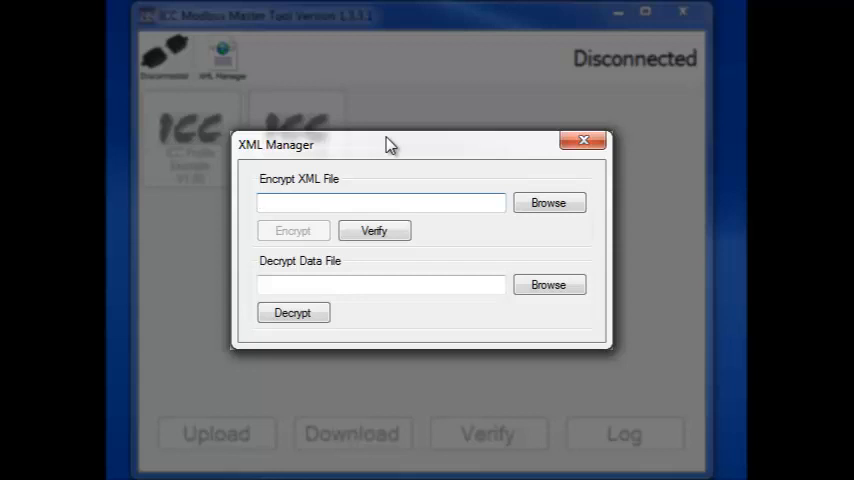
pyautogui.click(380, 202)
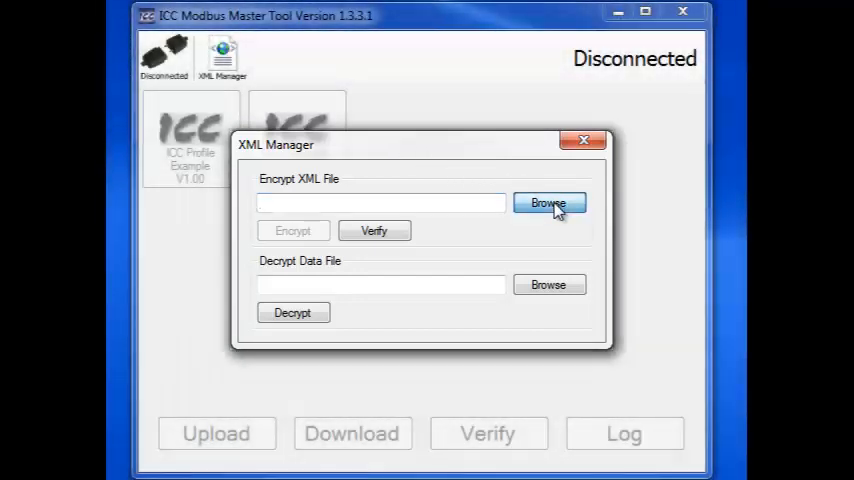
# - Load Tutorial Profile.xml from the Desktop as the file to encrypt
pyautogui.click(548, 202)
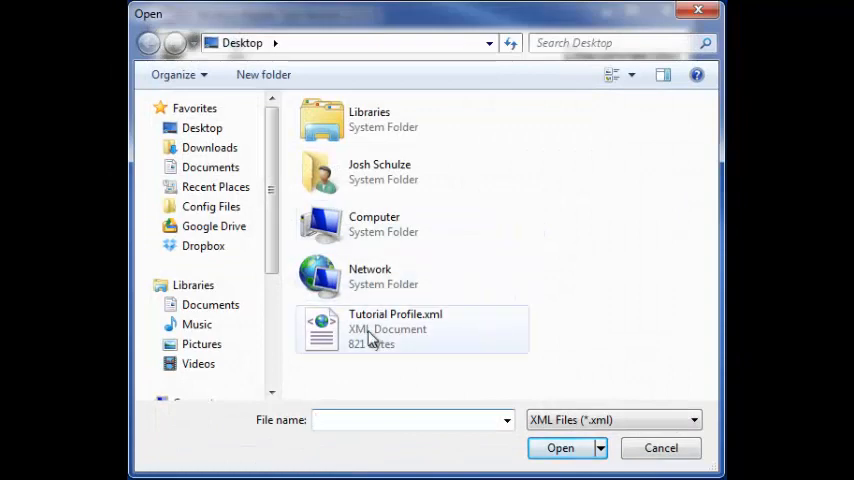
pyautogui.click(396, 328)
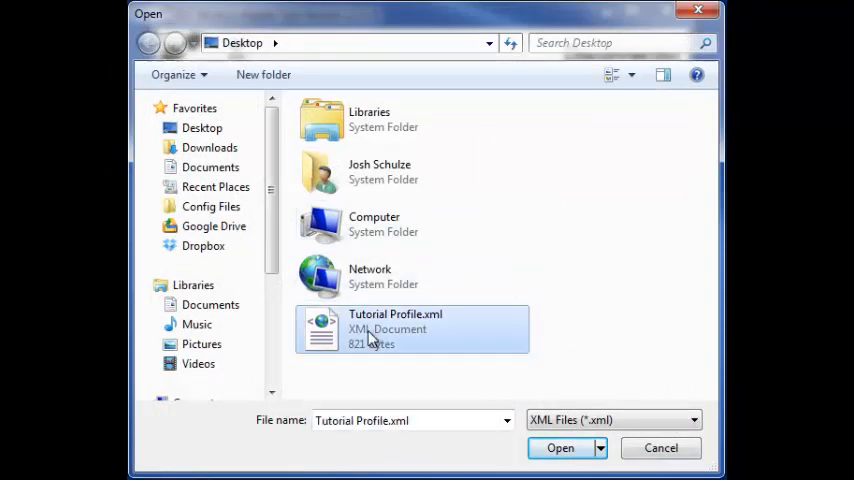
pyautogui.click(560, 448)
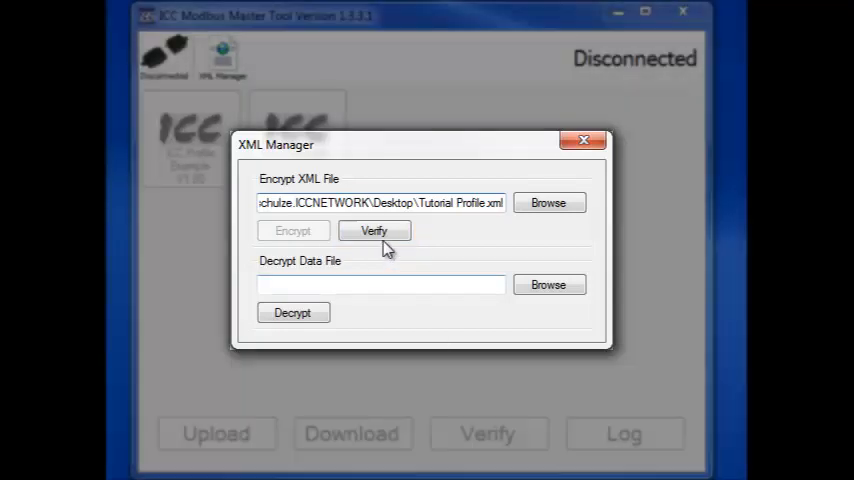
# - Verify Tutorial Profile.xml, yielding a successful parse with three register settings
pyautogui.click(374, 230)
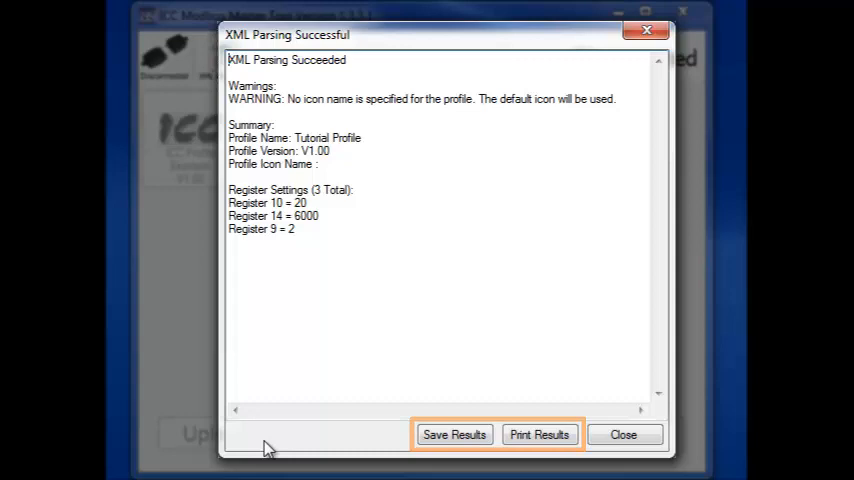
pyautogui.moveTo(624, 434)
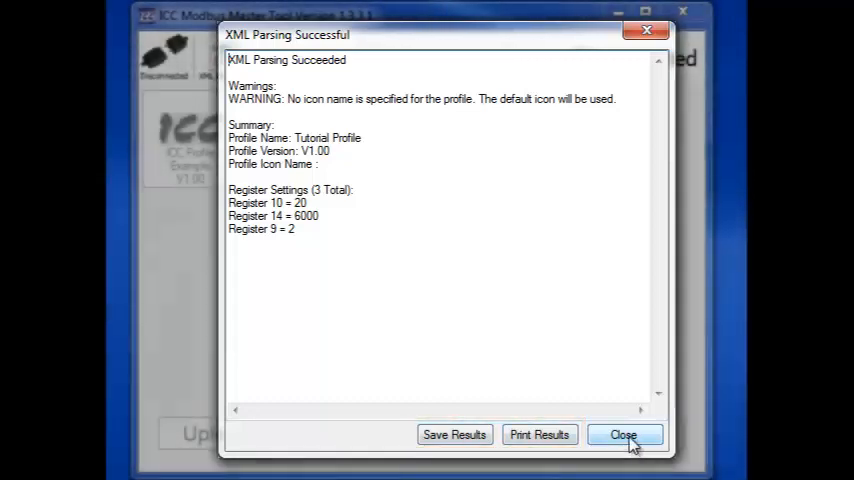
# - Dismiss the parsing results and start encryption, prompting to save Tutorial Profile.dat
pyautogui.click(624, 434)
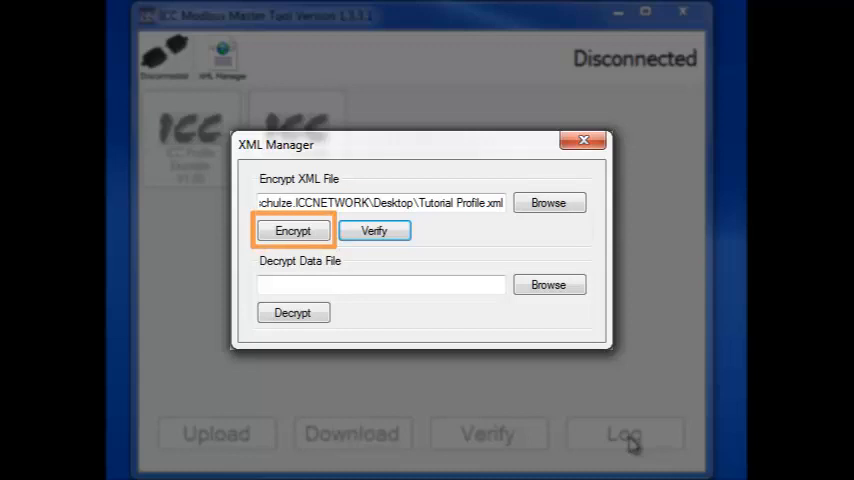
pyautogui.click(292, 230)
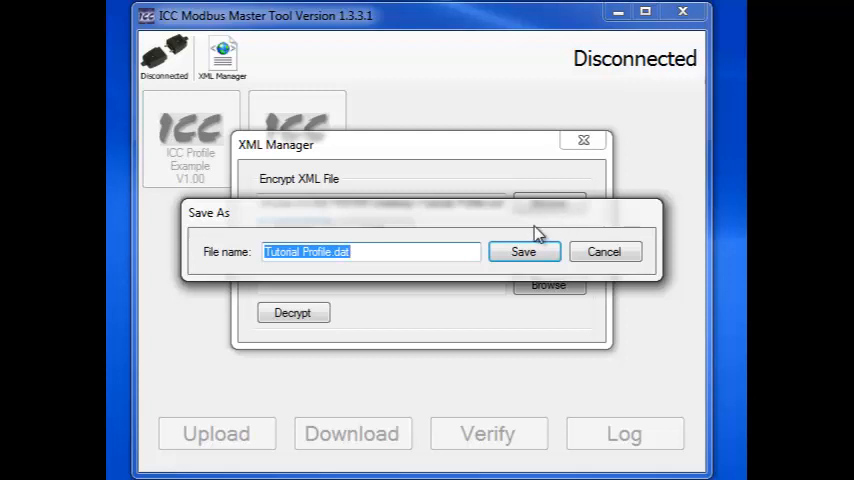
# - Save the encrypted file as Tutorial Profile.dat and acknowledge the success message
pyautogui.click(524, 252)
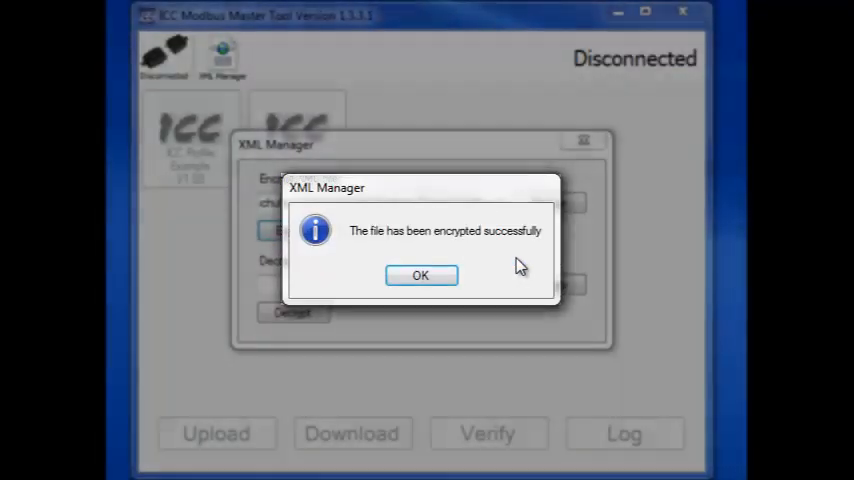
pyautogui.click(420, 276)
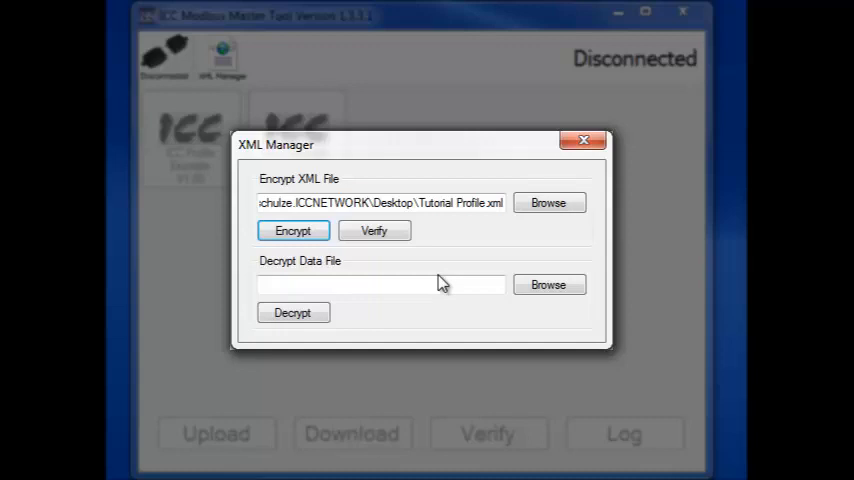
pyautogui.moveTo(584, 140)
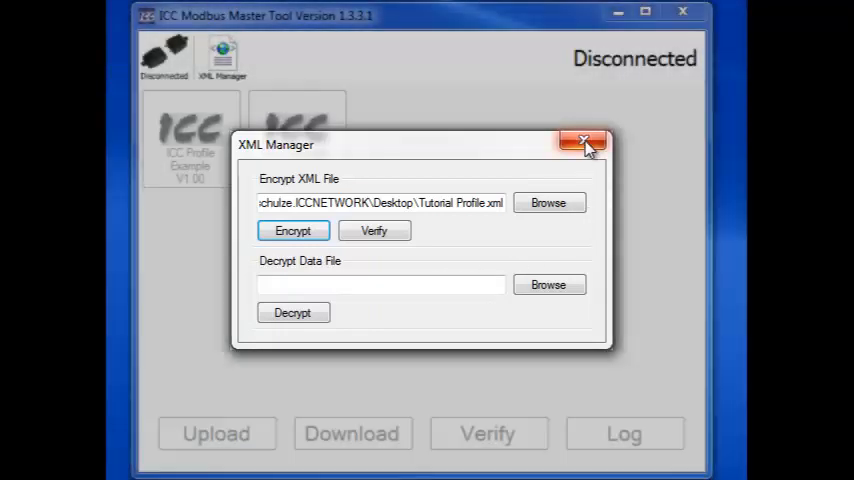
# - Close the XML Manager, revealing the new Tutorial Profile V1.00 icon
pyautogui.click(586, 142)
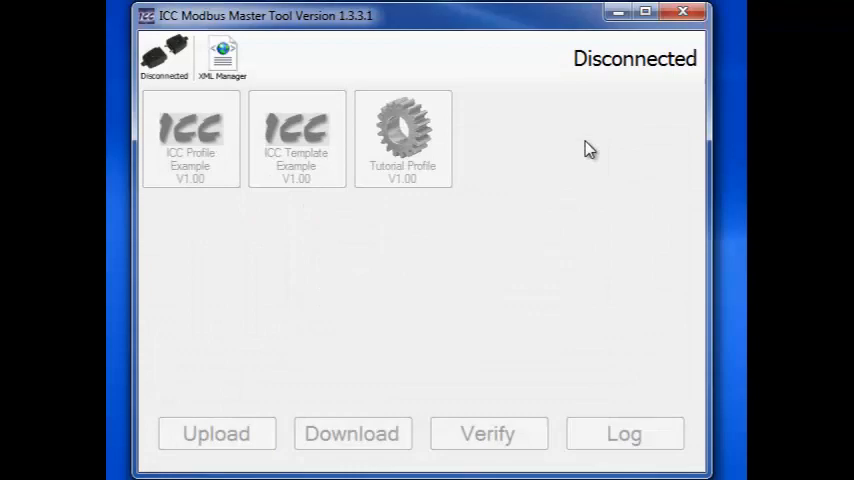
pyautogui.click(404, 138)
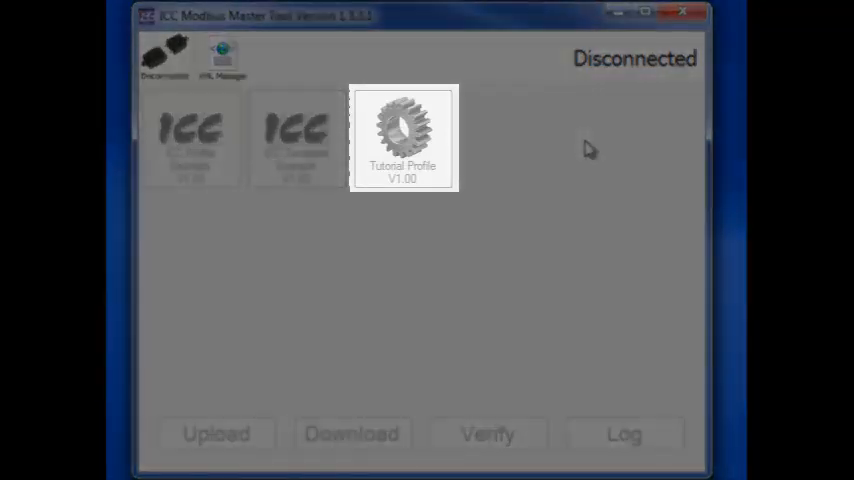